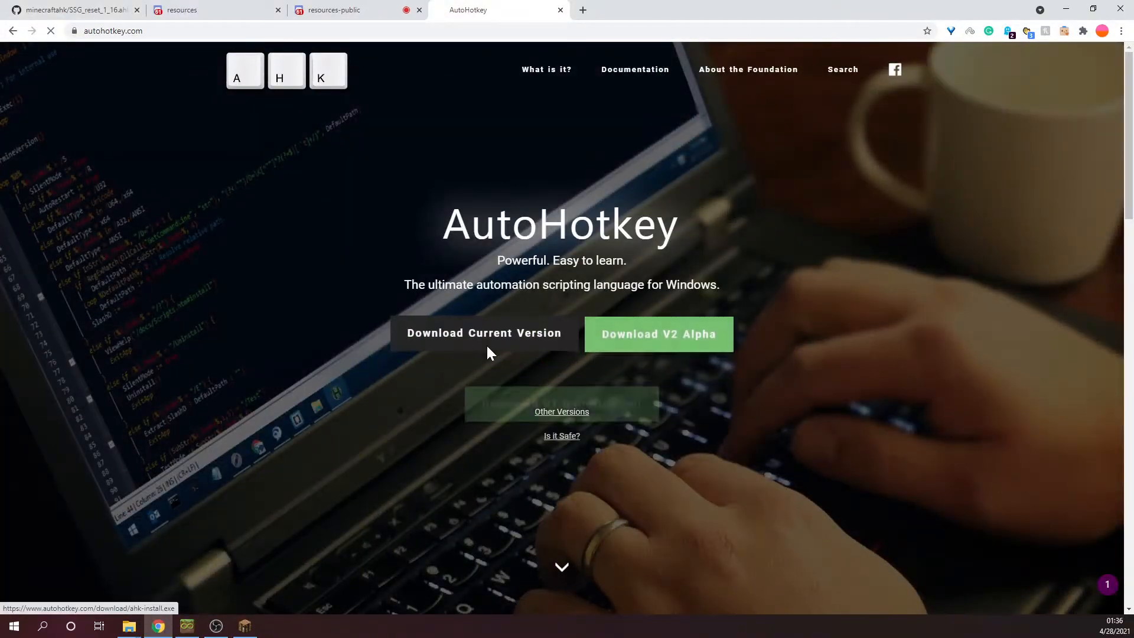
Download the current AutoHotkey installer and keep it despite the browser warning
left_click(483, 333)
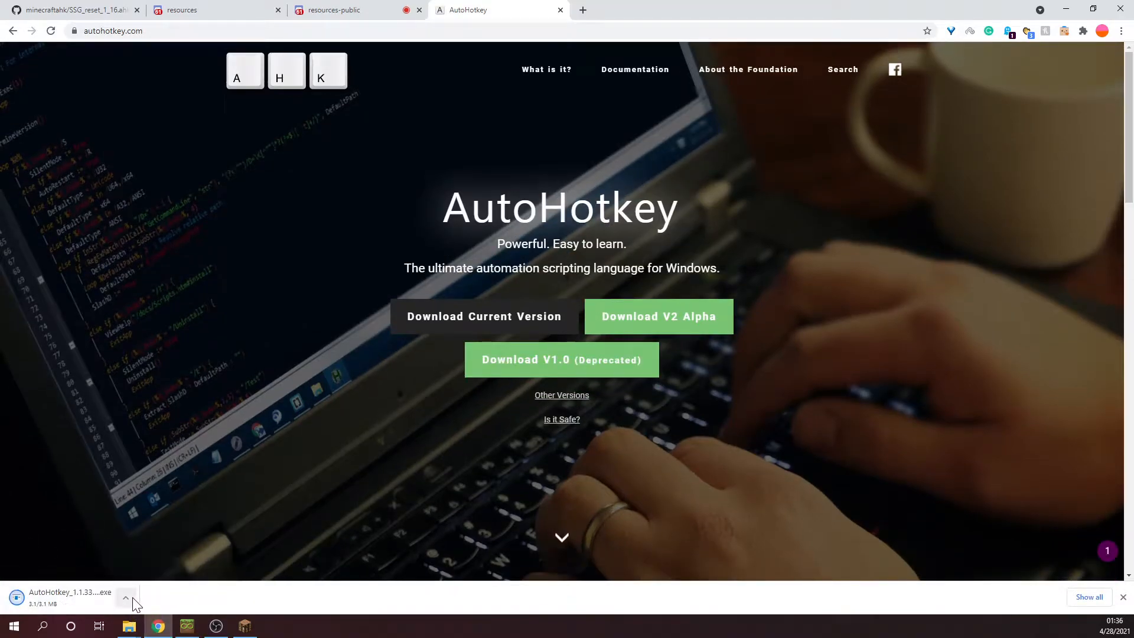
left_click(125, 598)
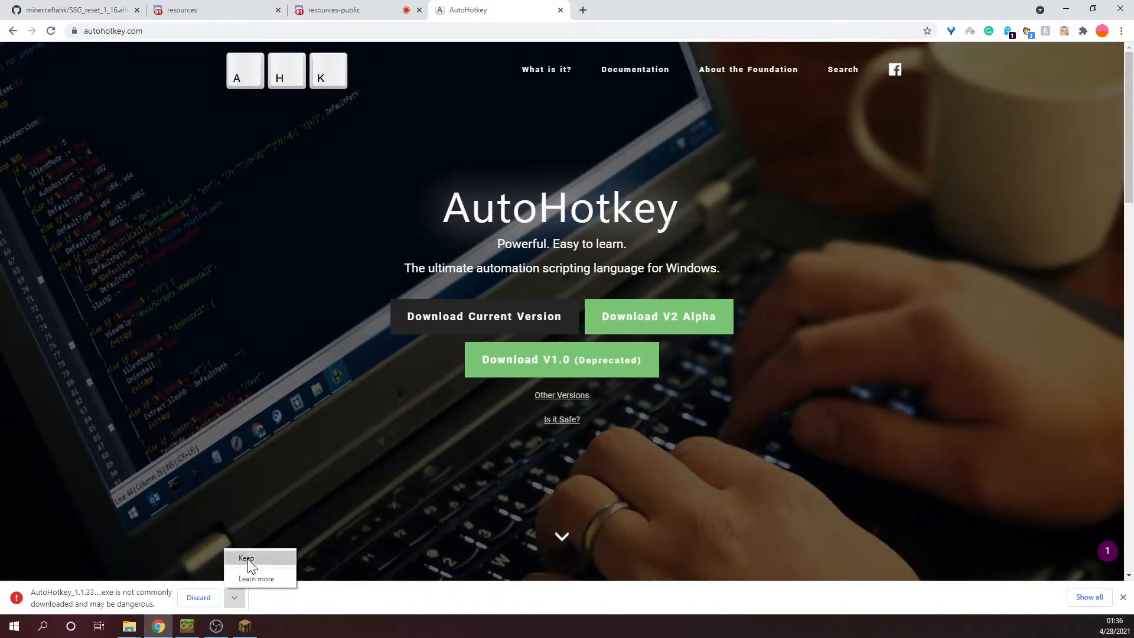
left_click(247, 558)
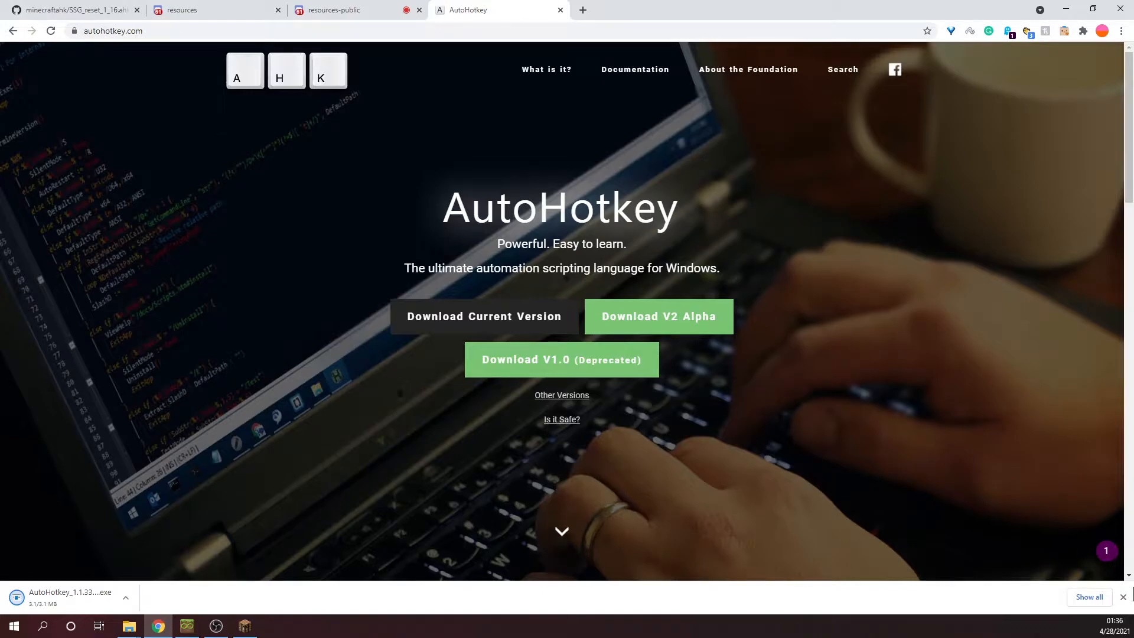
left_click(338, 10)
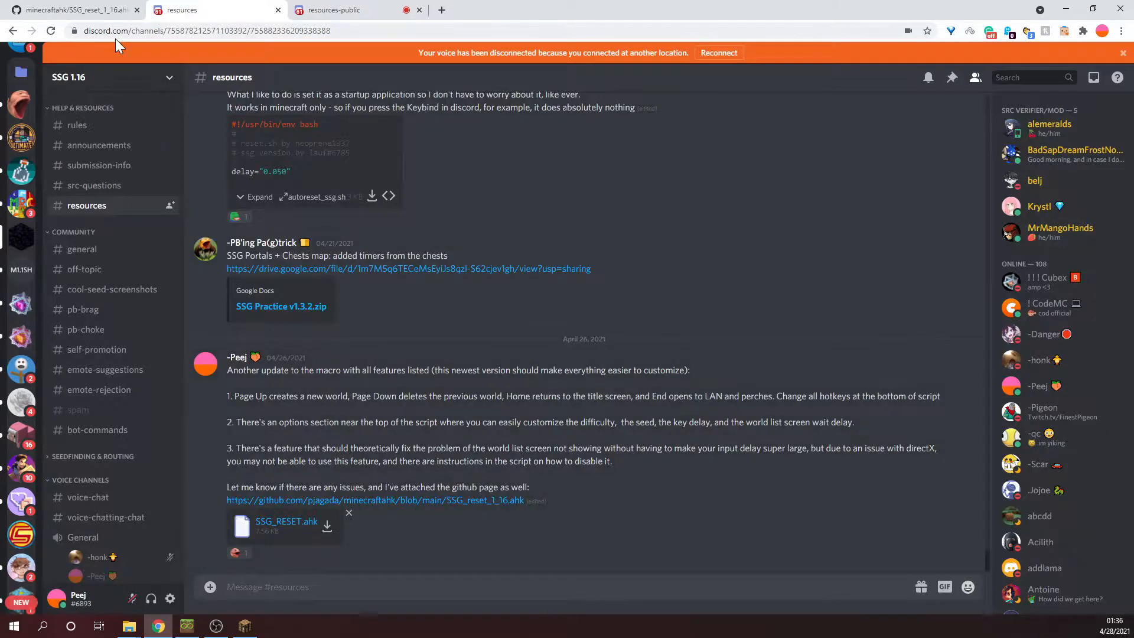
Check the macro's GitHub page, then download SSG_RESET.ahk from Discord and show it in its folder
left_click(69, 9)
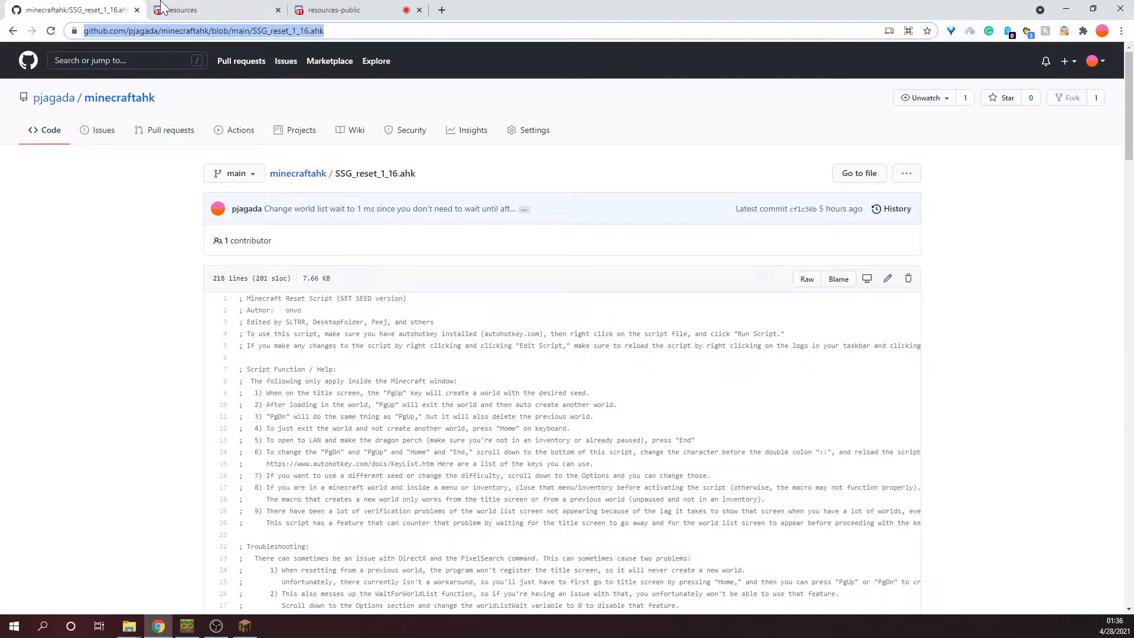
left_click(181, 10)
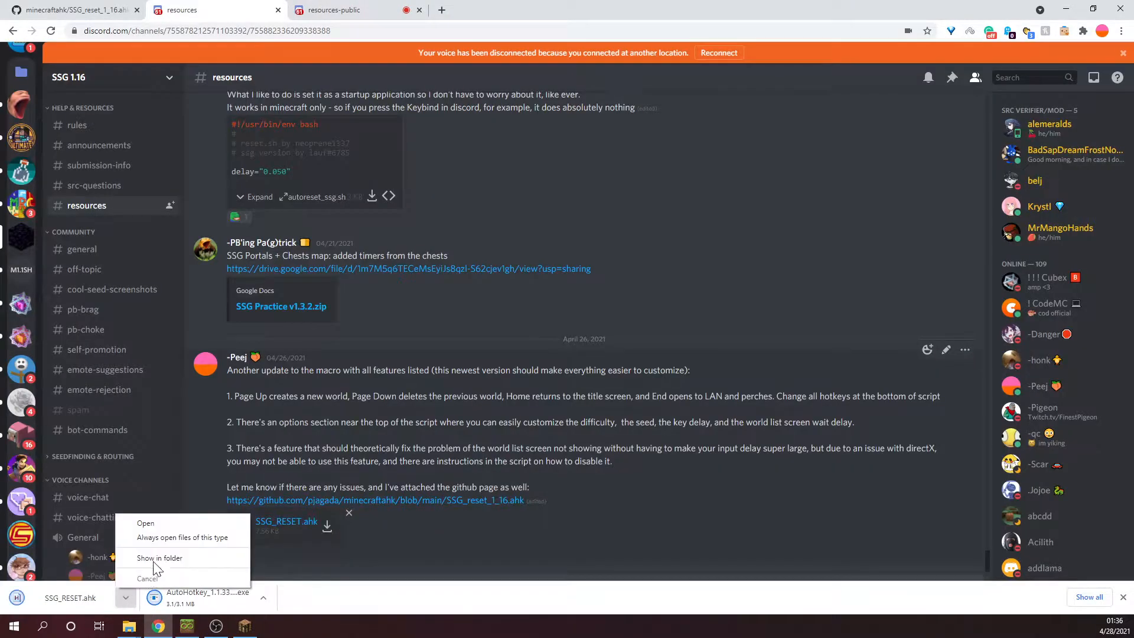
left_click(160, 557)
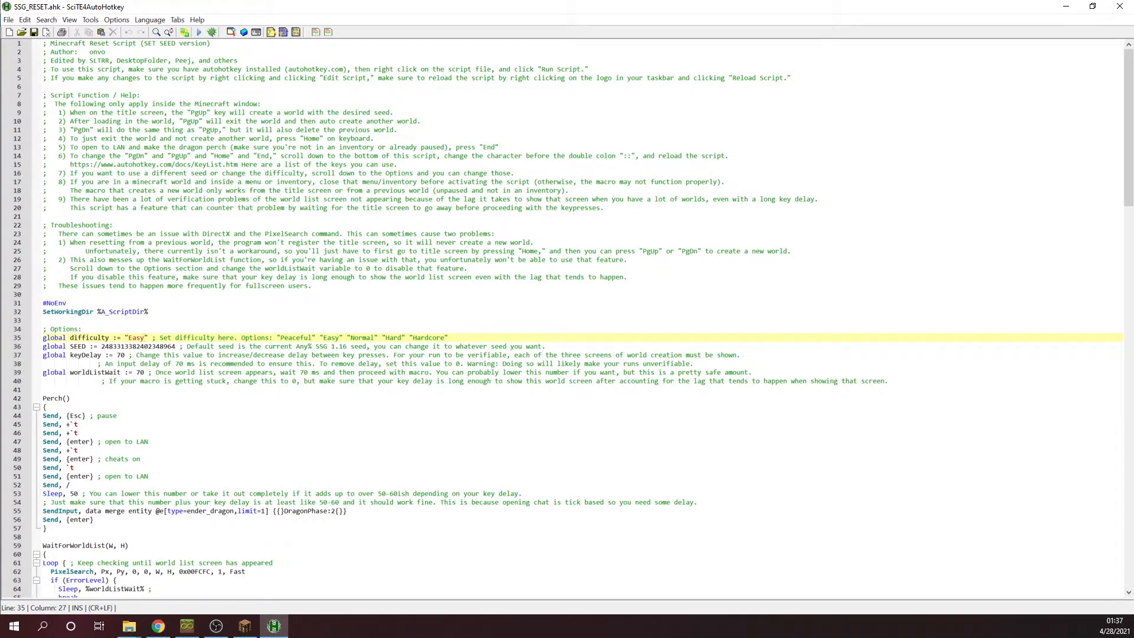
scroll("down", 3)
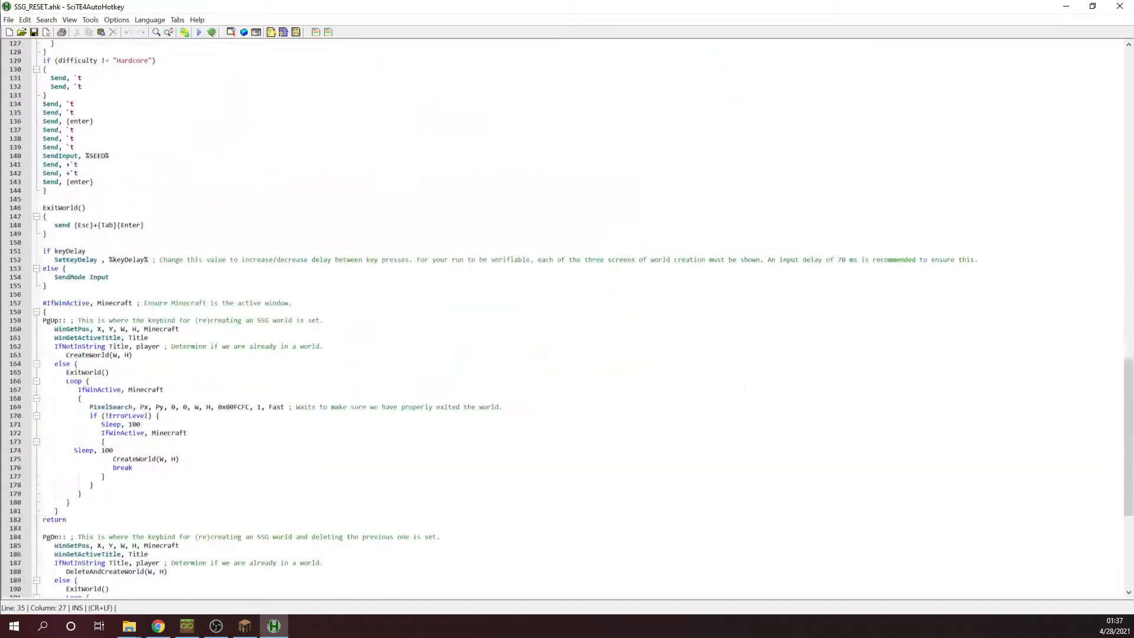
scroll("down", 3)
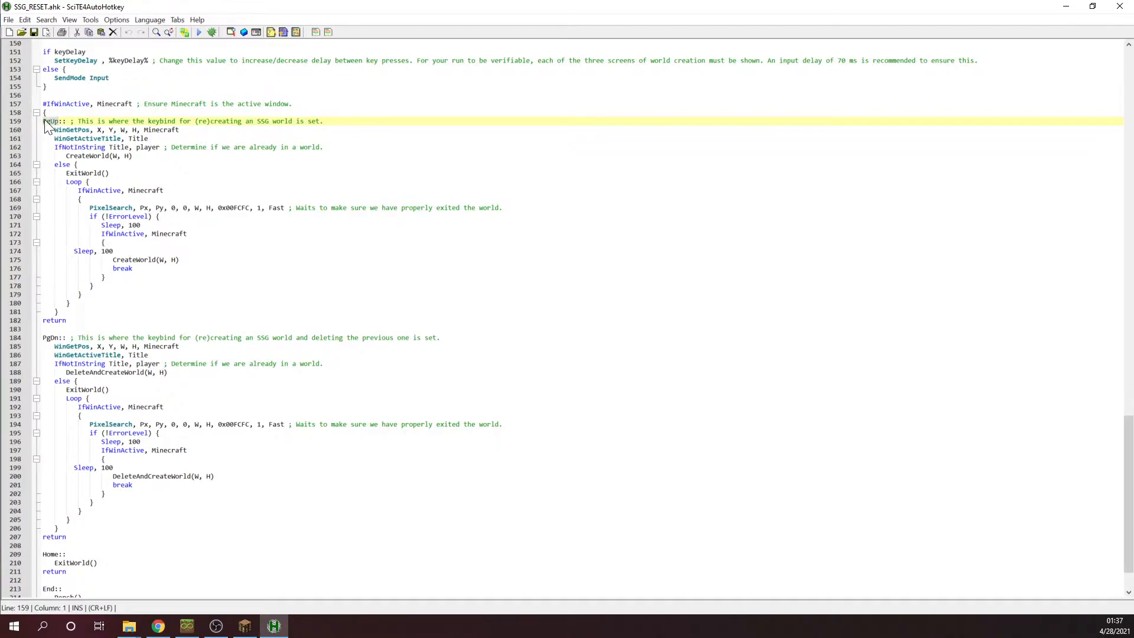
left_click(43, 337)
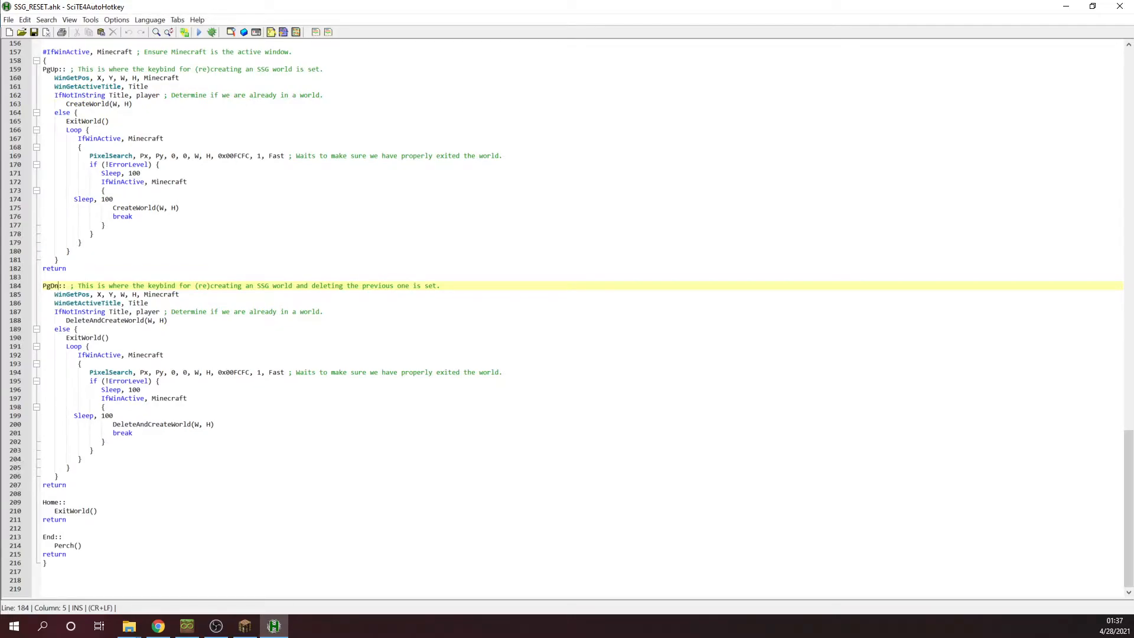
left_click(51, 537)
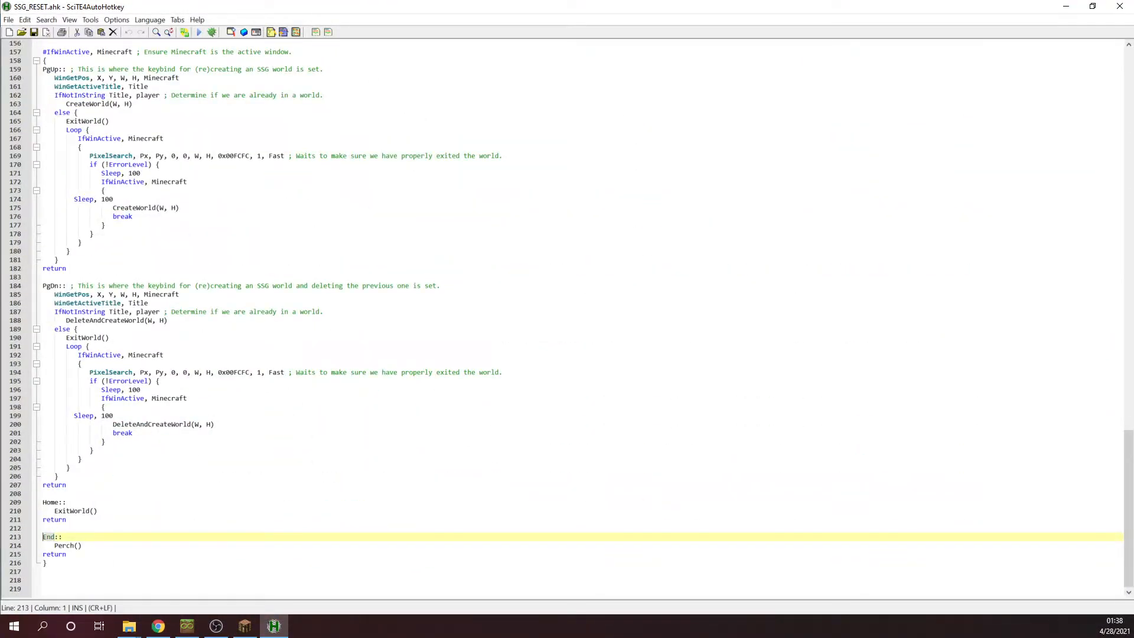
type("P")
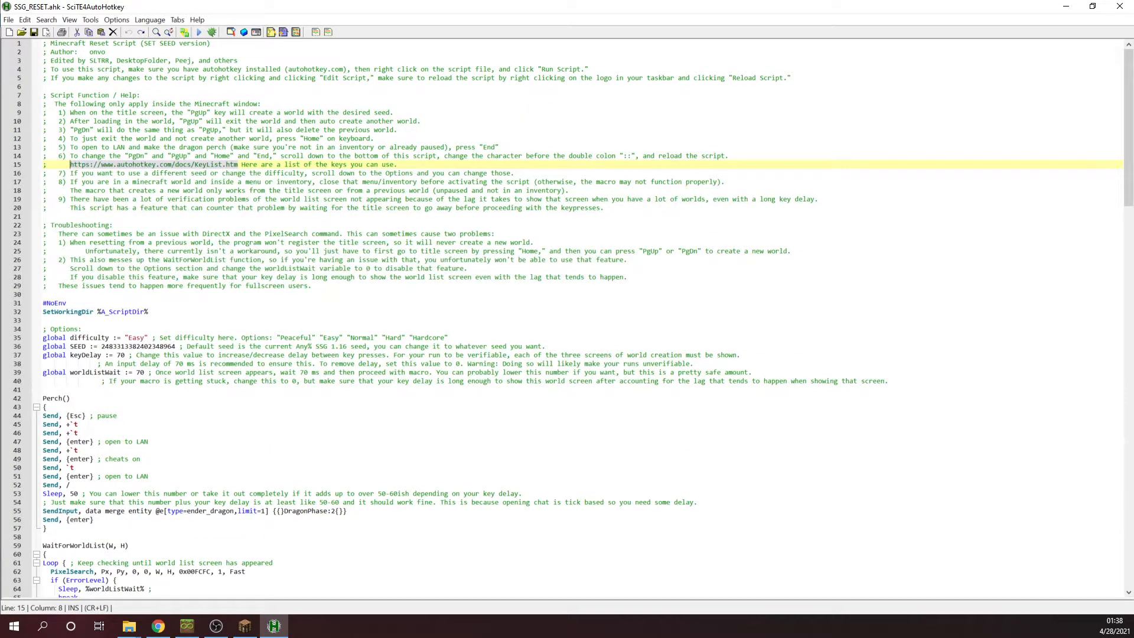
mouse_move(144, 169)
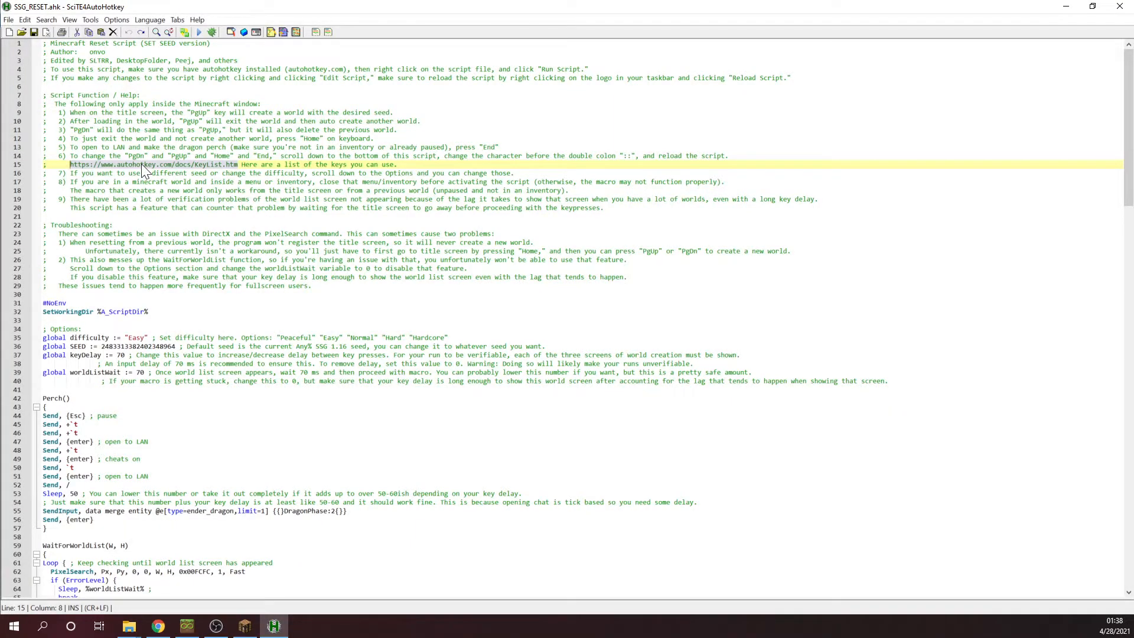
Run SSG_RESET.ahk from the Downloads folder and switch to the Minecraft title screen
right_click(218, 163)
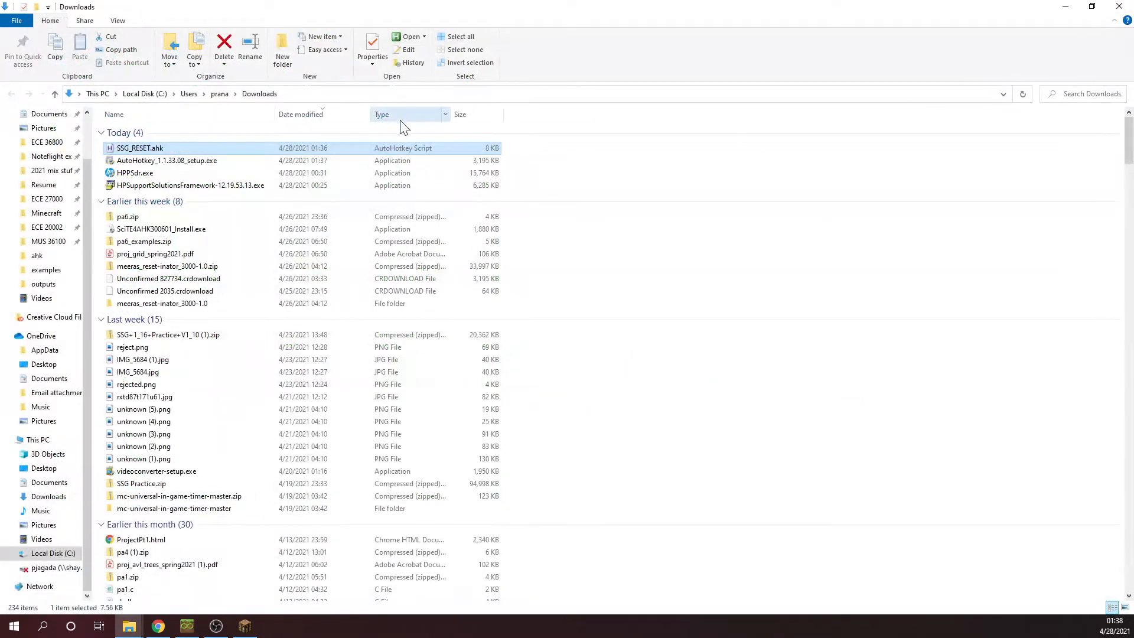
right_click(139, 147)
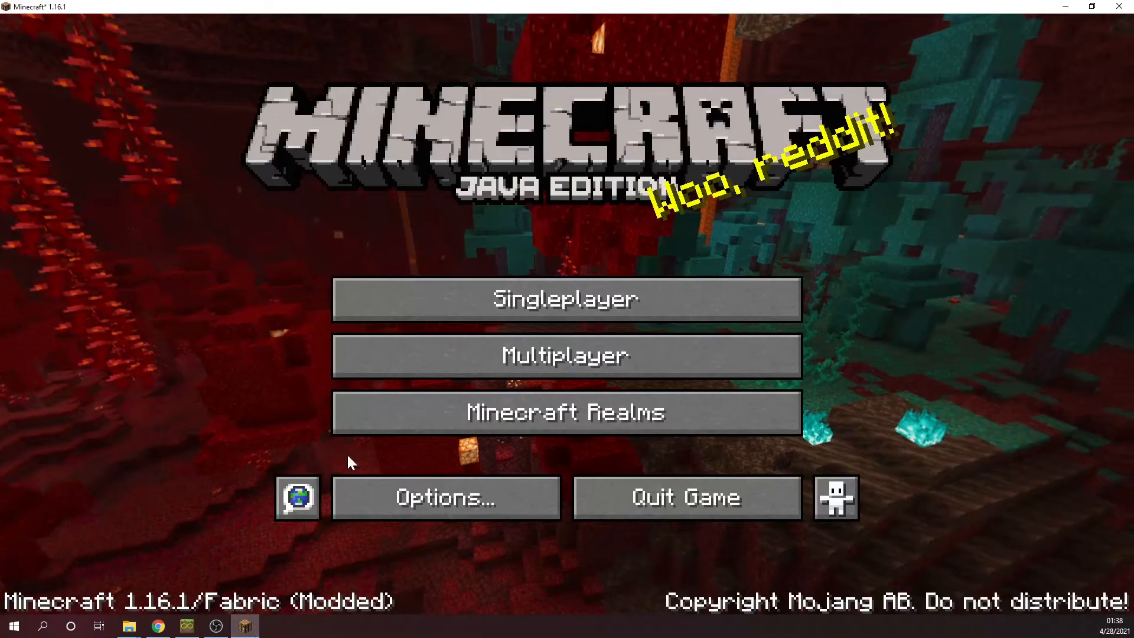
Start creating a new singleplayer world, then return to the Downloads folder
left_click(564, 298)
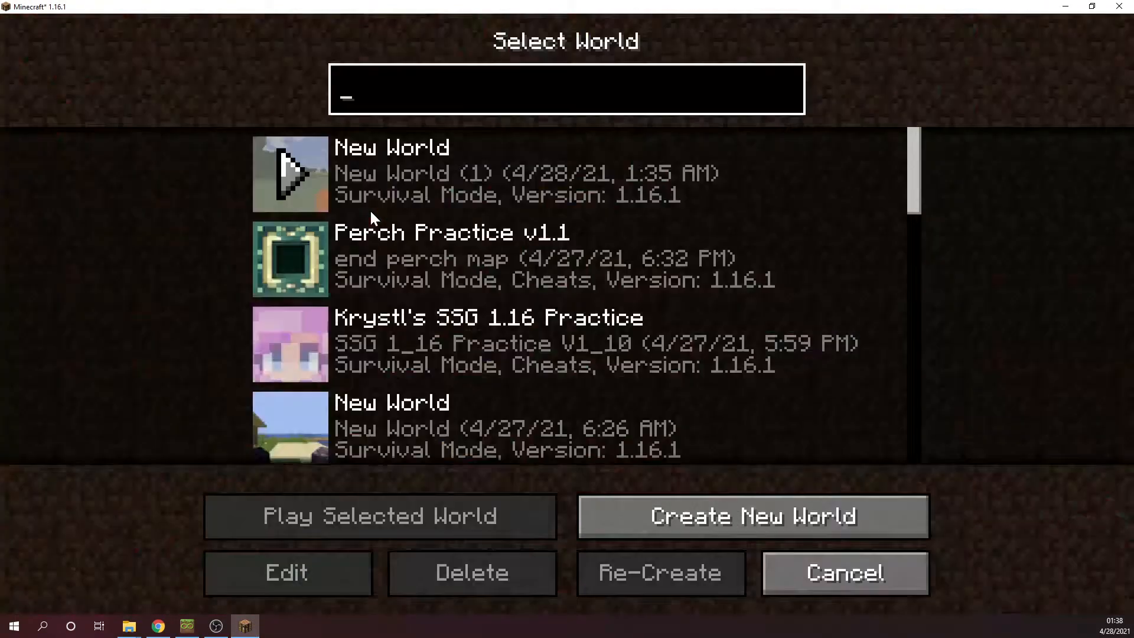
left_click(752, 517)
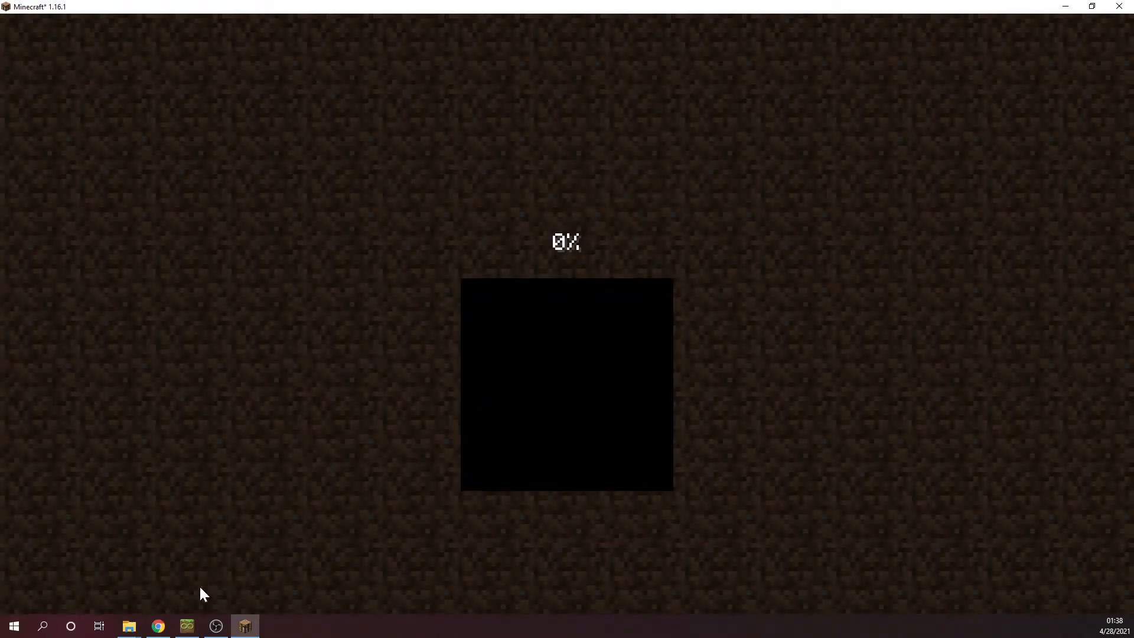
left_click(157, 626)
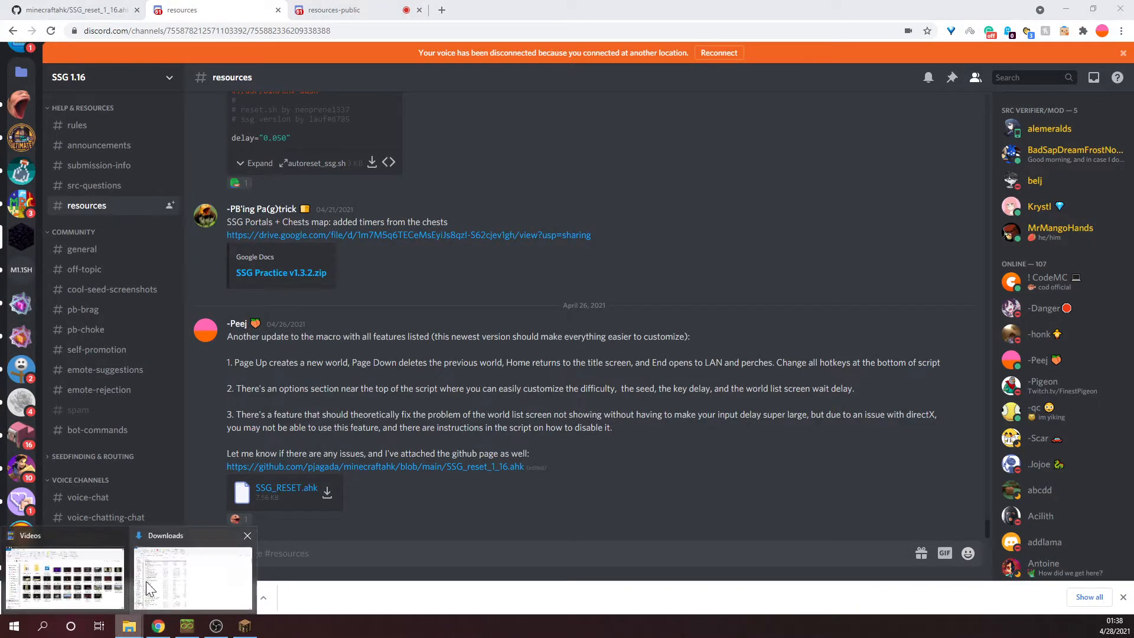
left_click(191, 575)
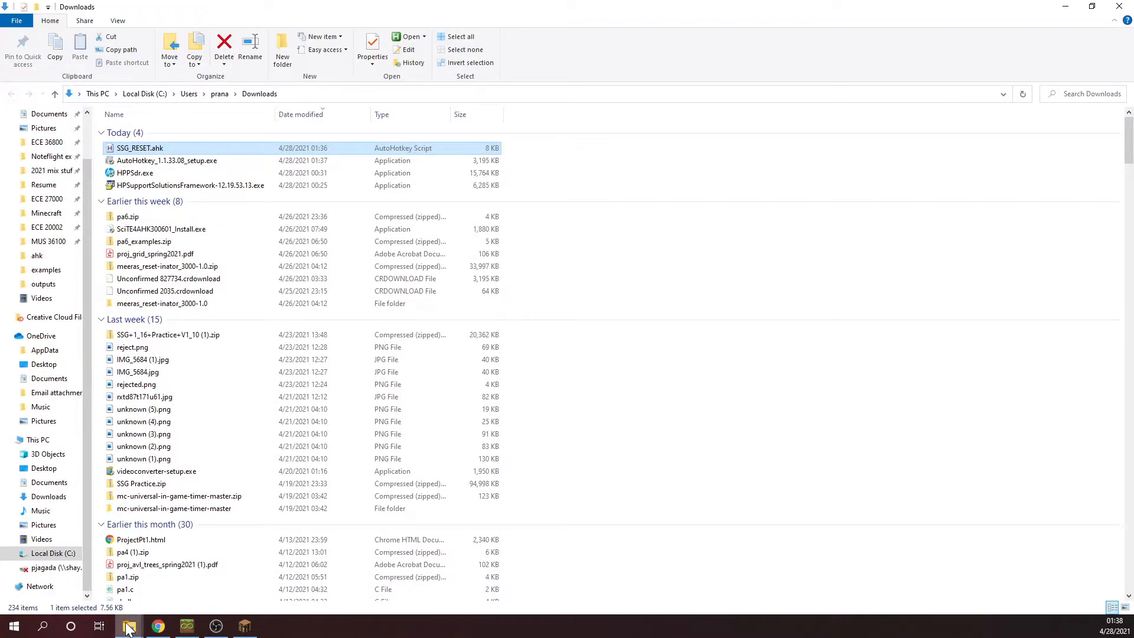
Edit SSG_RESET.ahk to set difficulty to Normal and go back to Downloads
right_click(139, 149)
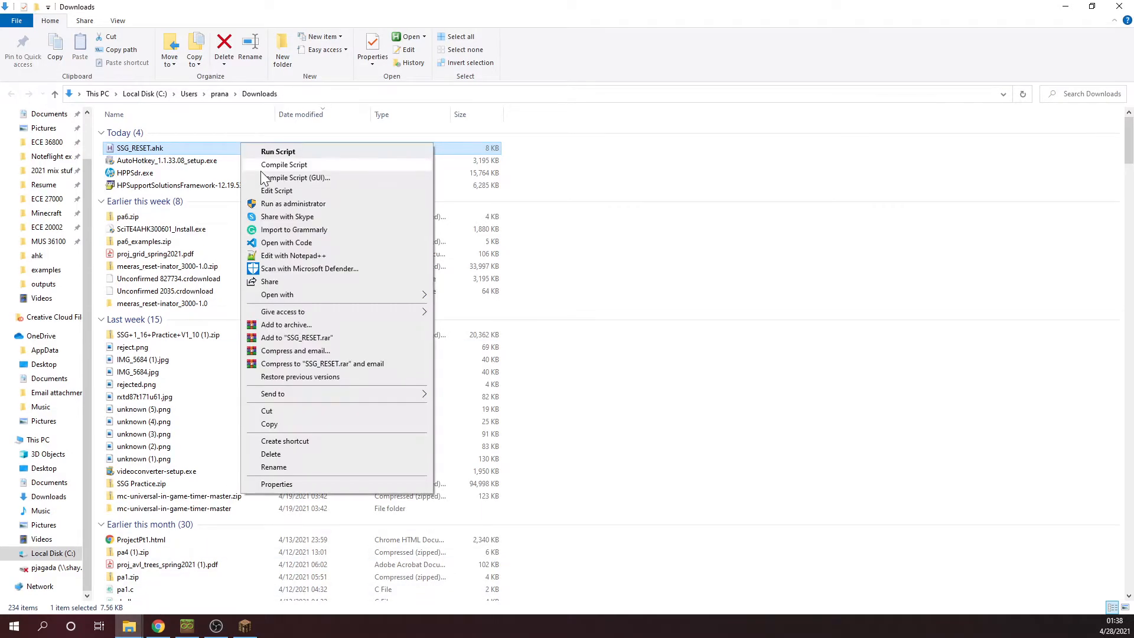
left_click(277, 190)
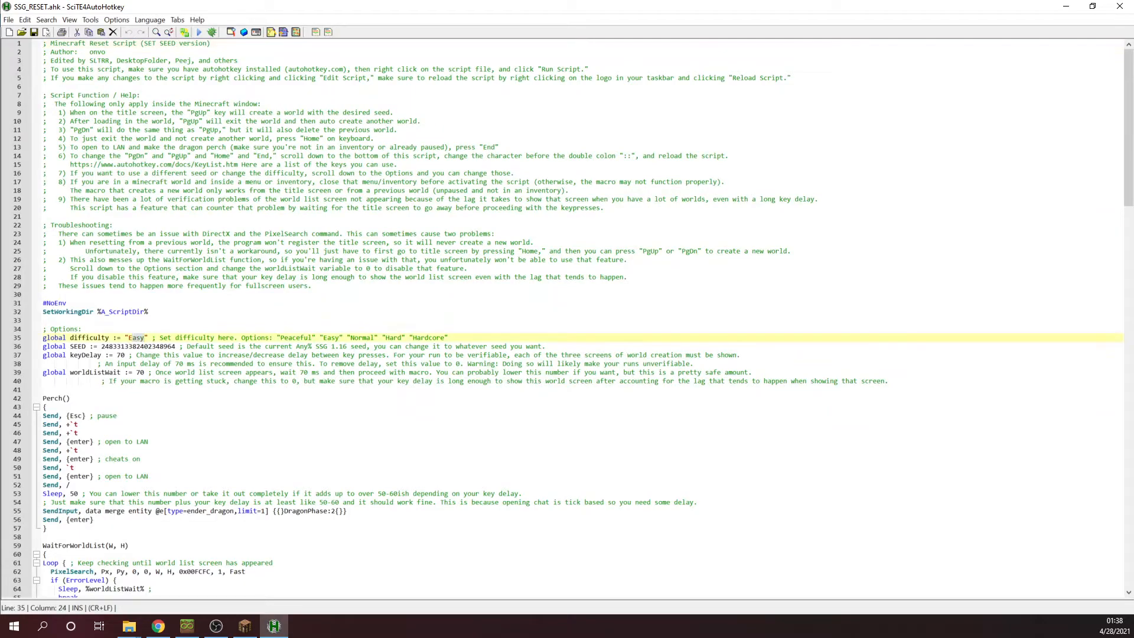
type("Normal")
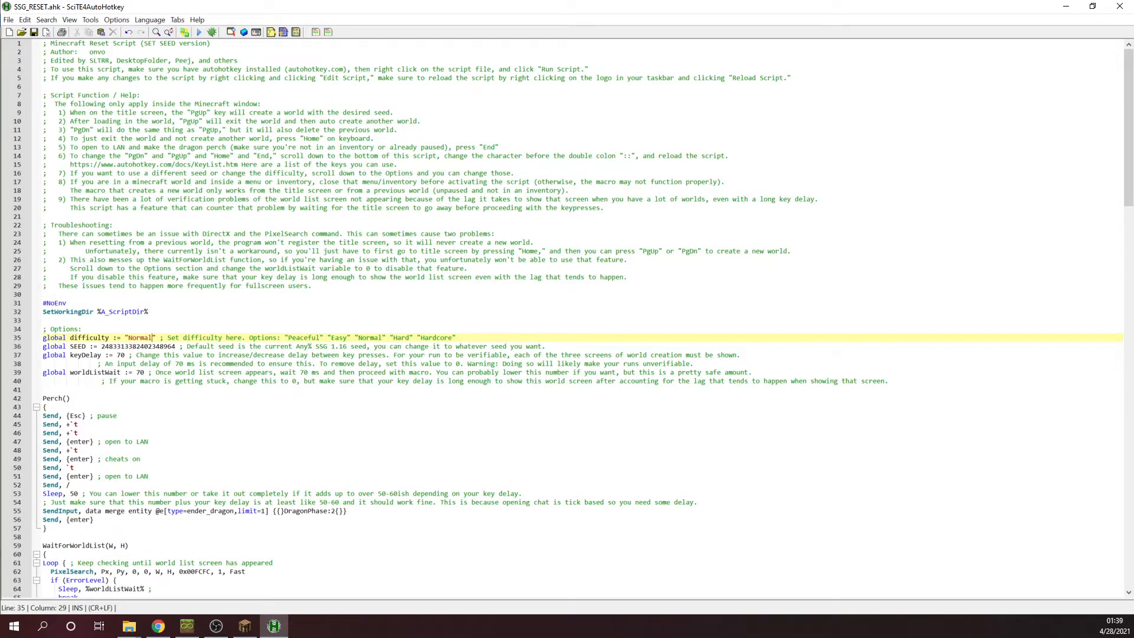
left_click(128, 626)
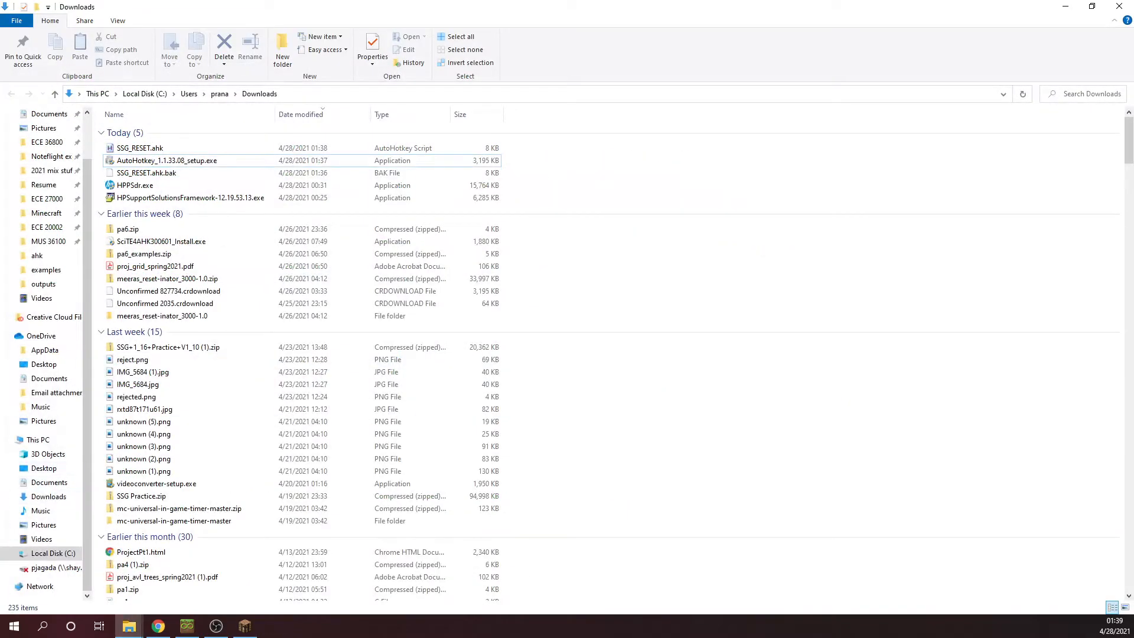
Reload the edited script and switch back to the paused Minecraft world
left_click(909, 620)
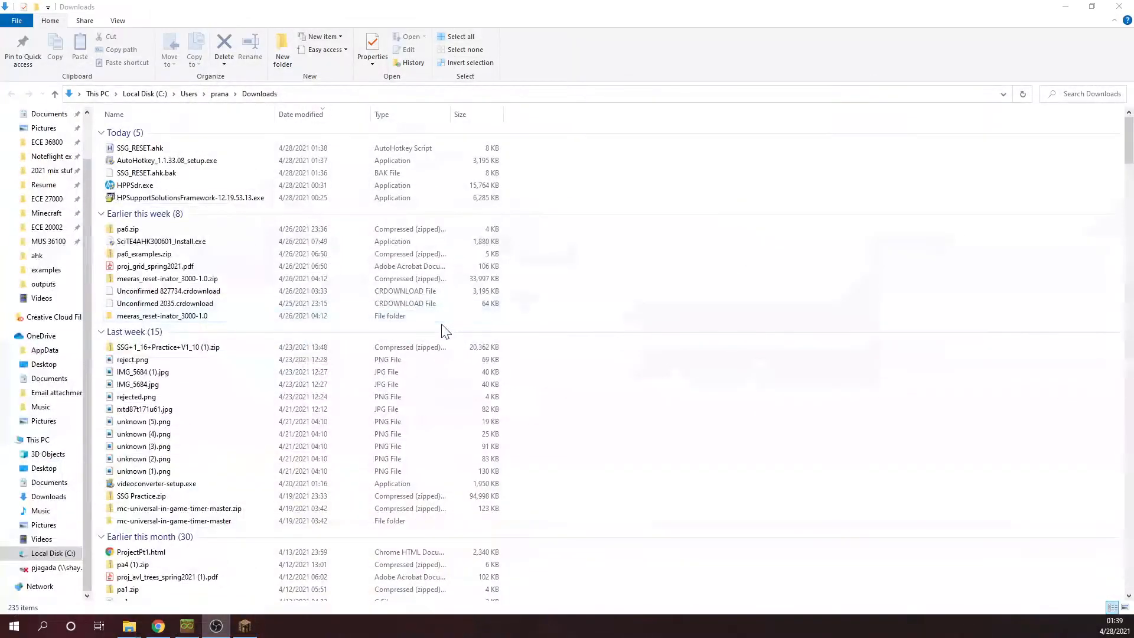
left_click(244, 626)
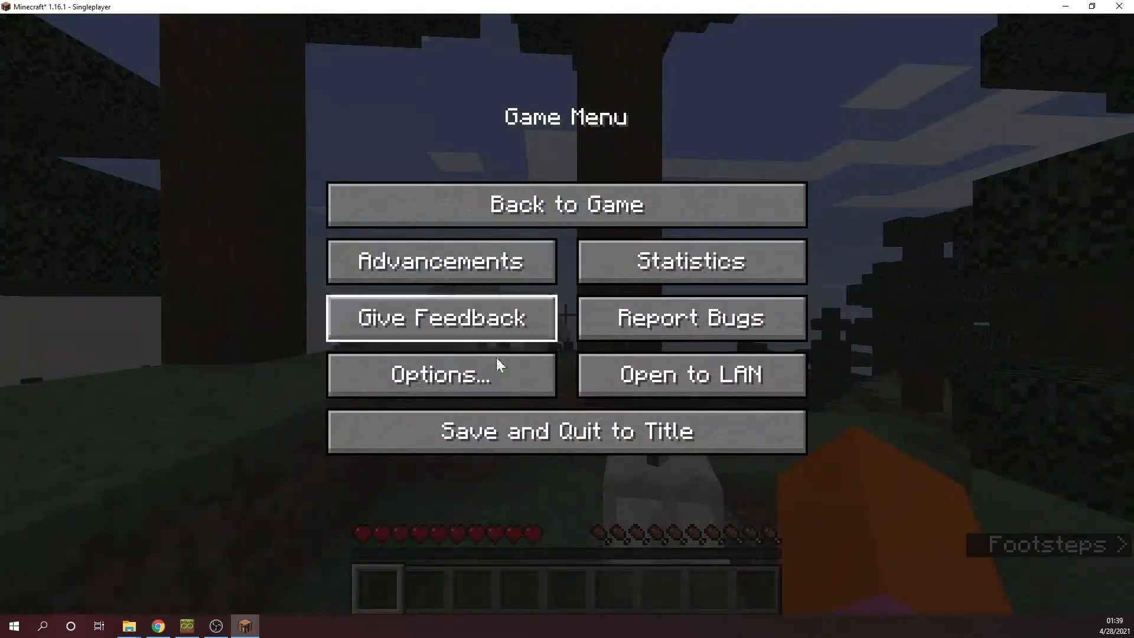
Check the world's difficulty in Options, resume the game and trigger the reset macro
left_click(441, 374)
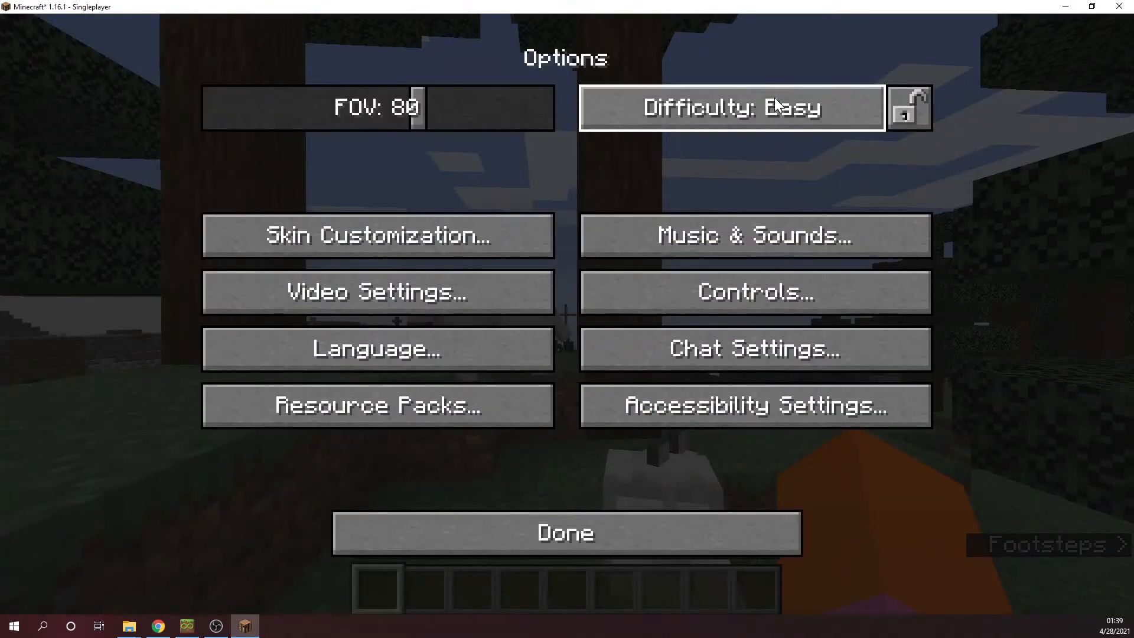
left_click(565, 533)
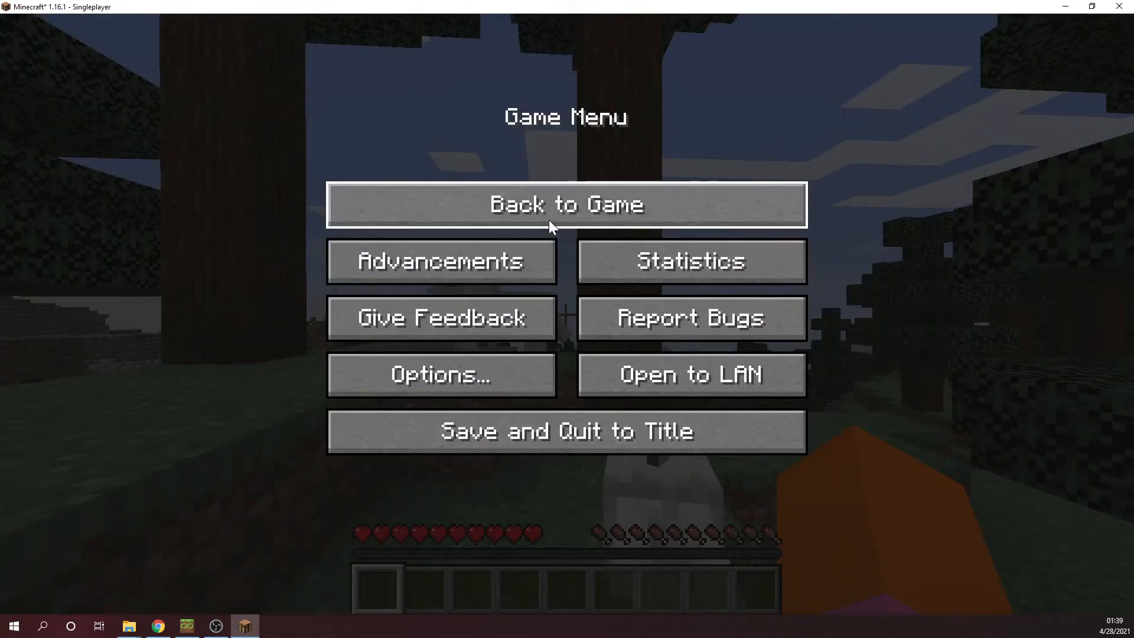
left_click(565, 204)
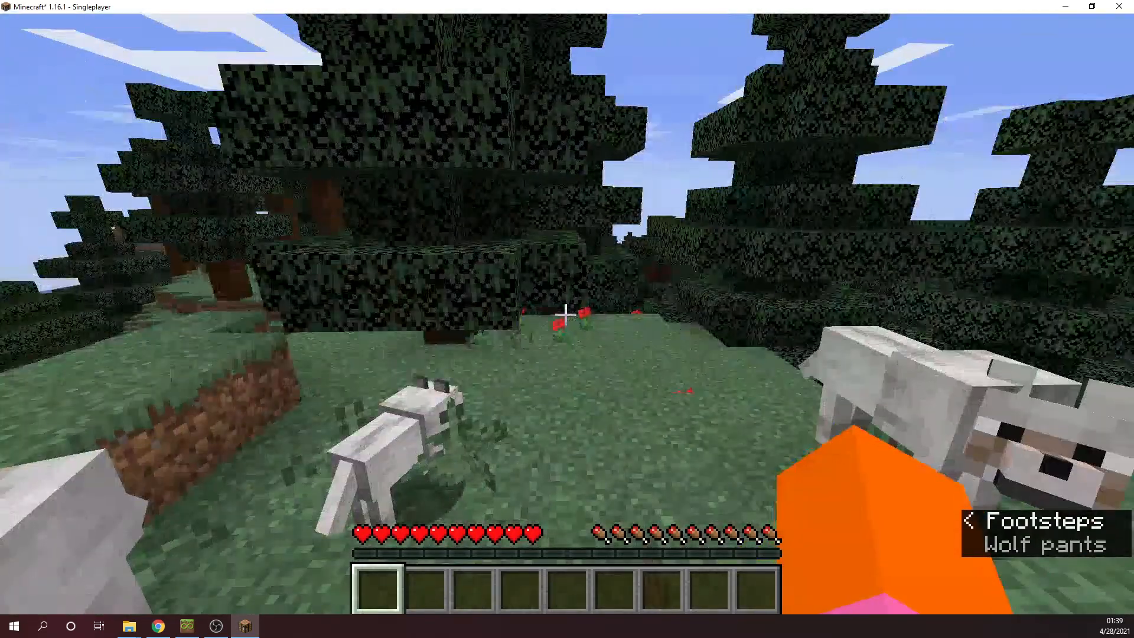
key("Escape")
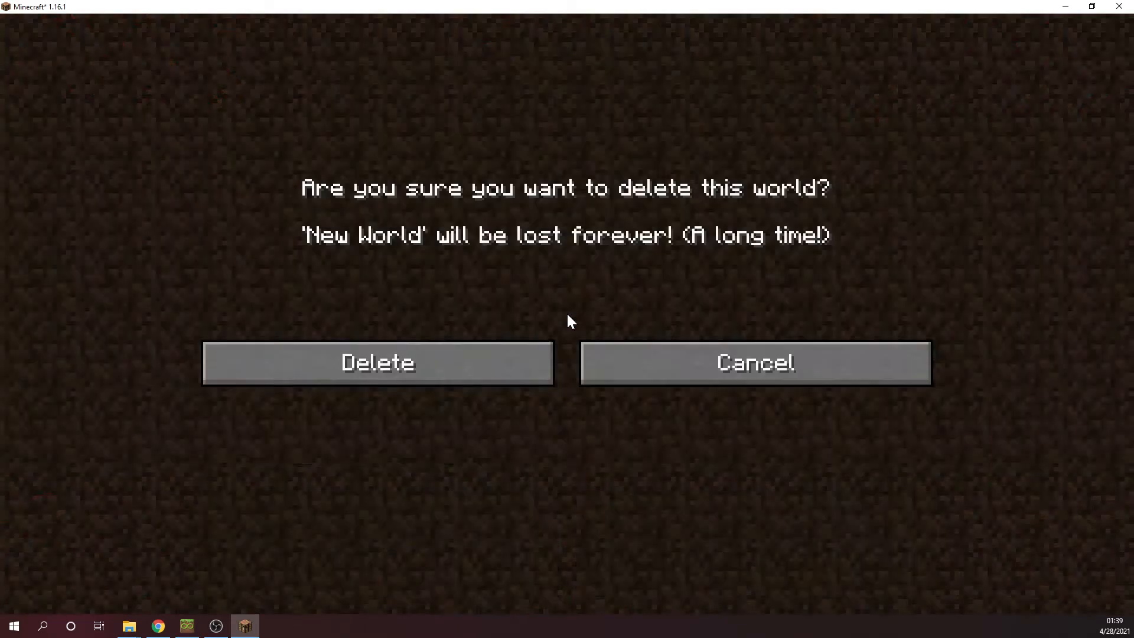
Confirm deleting 'New World' so a fresh world starts generating
left_click(377, 362)
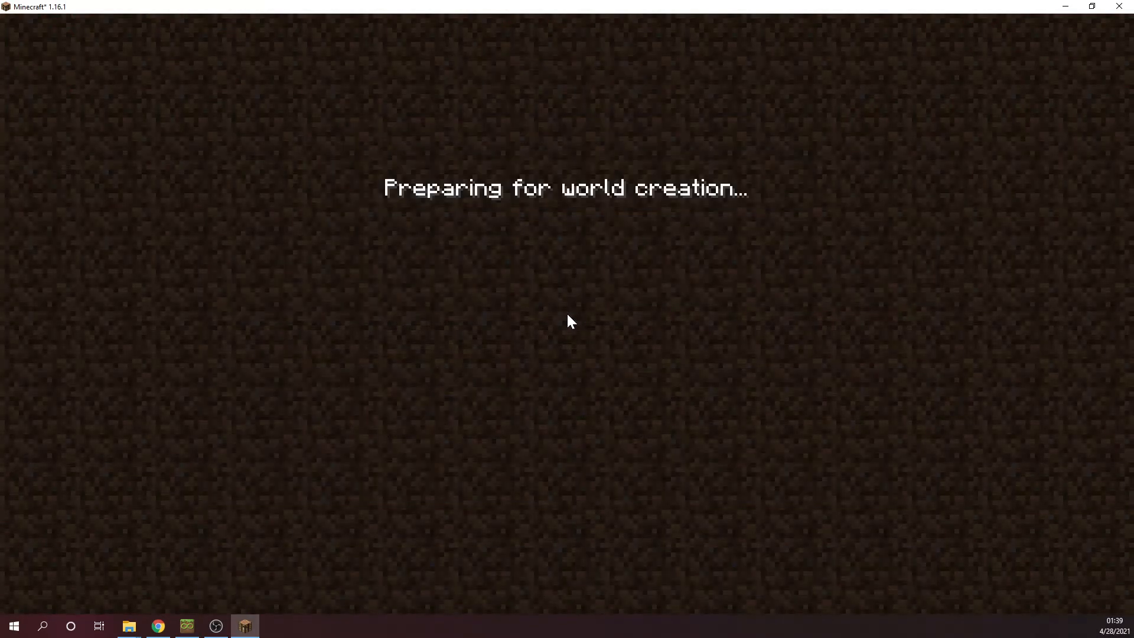